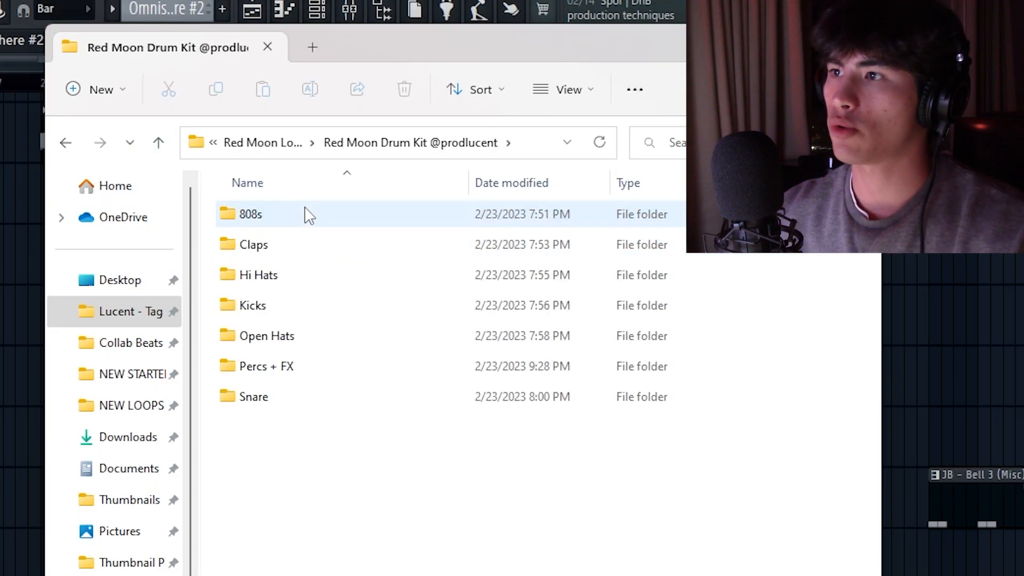
pyautogui.click(297, 465)
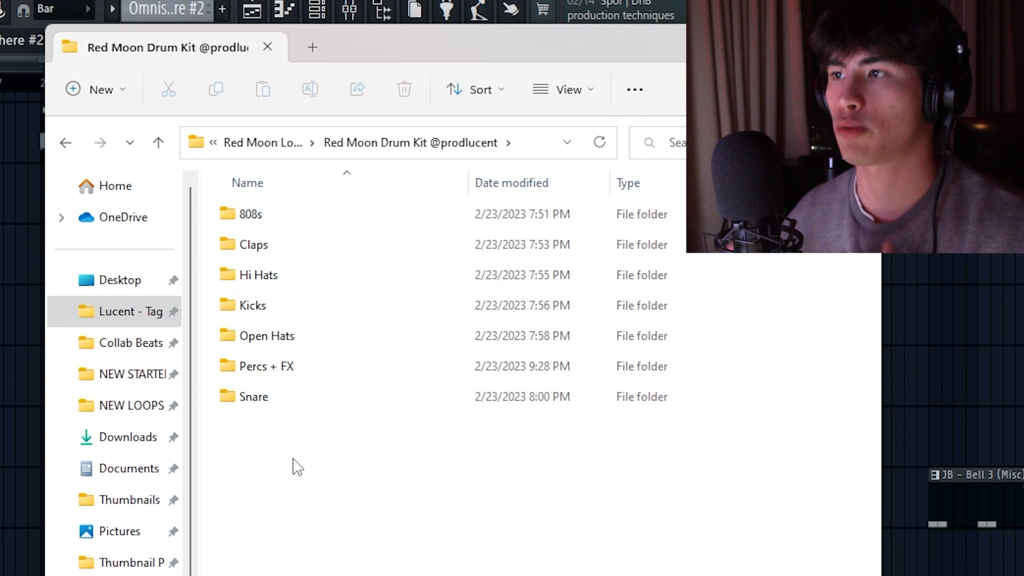